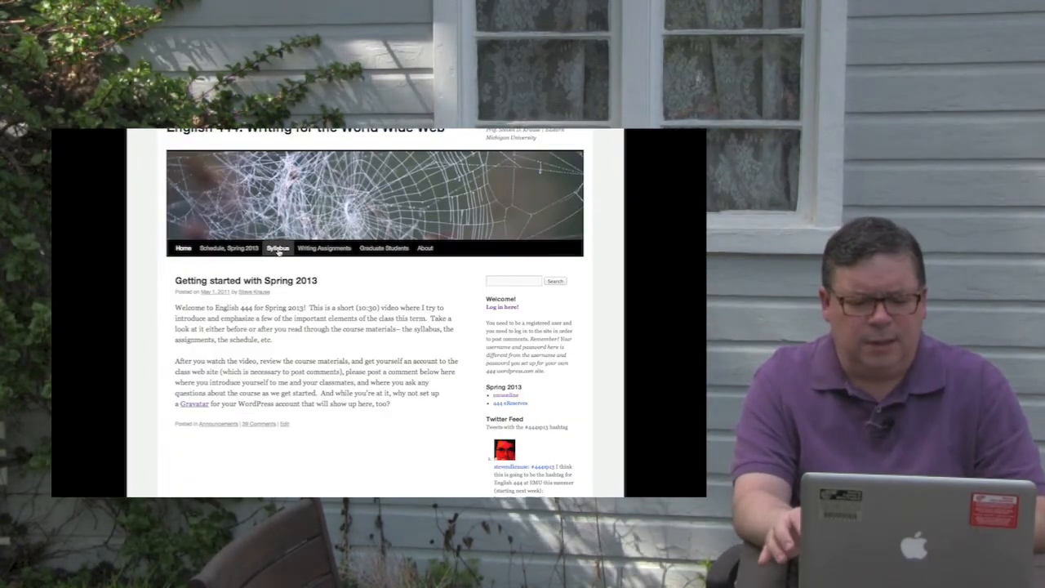
# - Show the Syllabus page's course description and computer and software requirements section
pyautogui.click(277, 249)
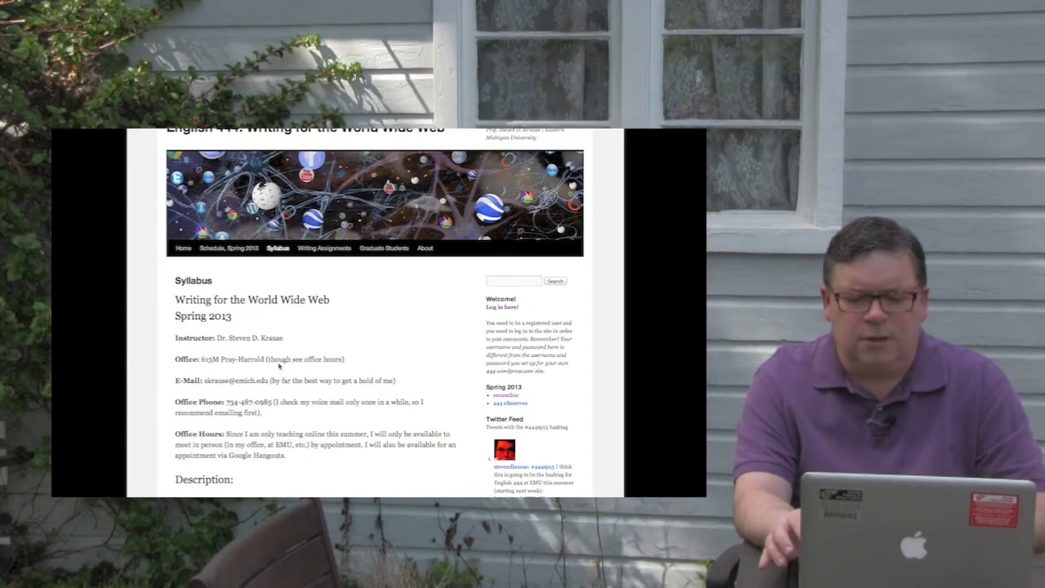
pyautogui.scroll(-3)
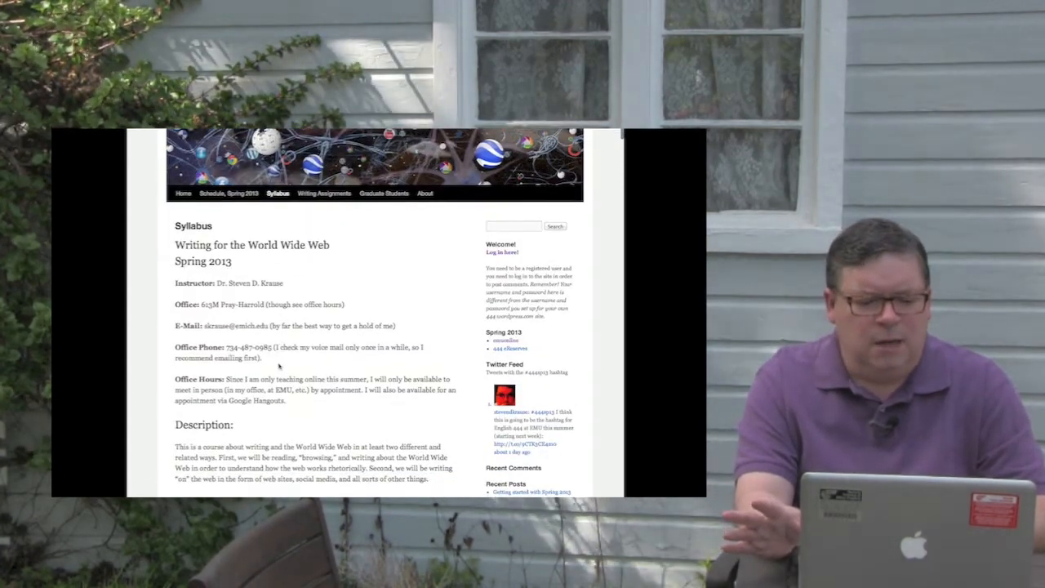
pyautogui.scroll(-3)
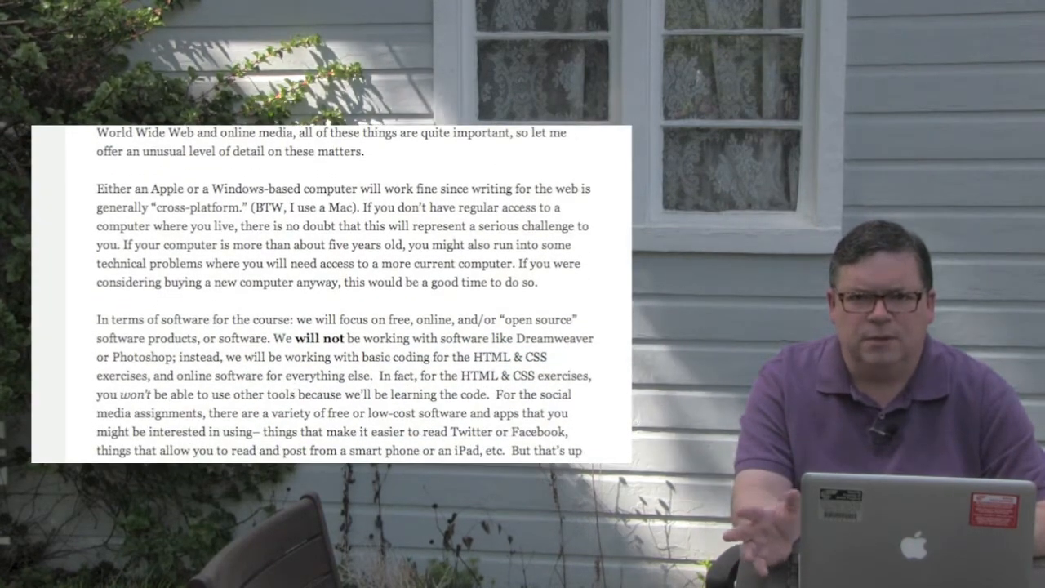
# - Scroll the Syllabus page to the paragraphs on computers, course software and web browsers
pyautogui.scroll(-3)
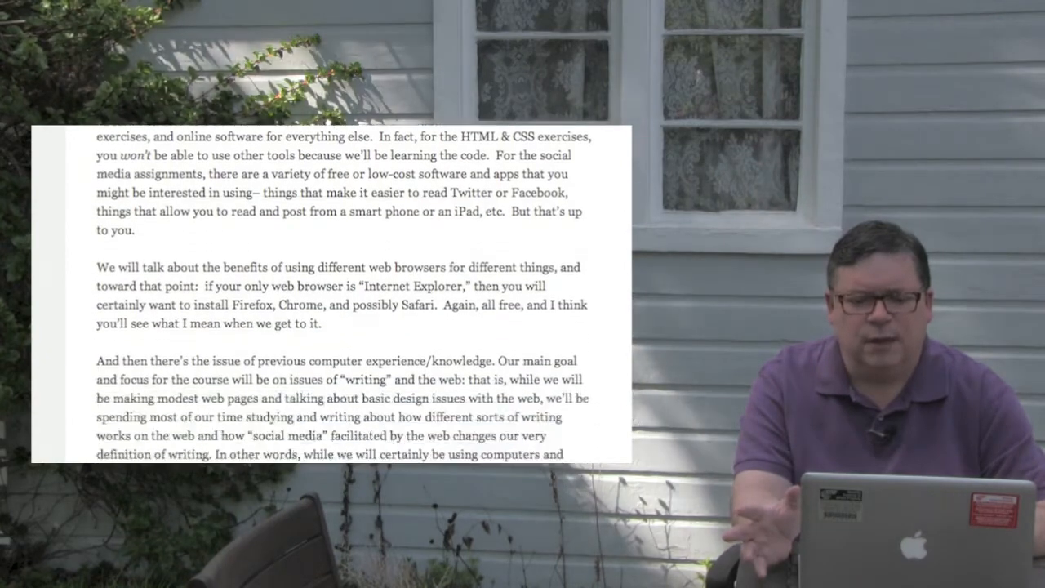
pyautogui.scroll(-3)
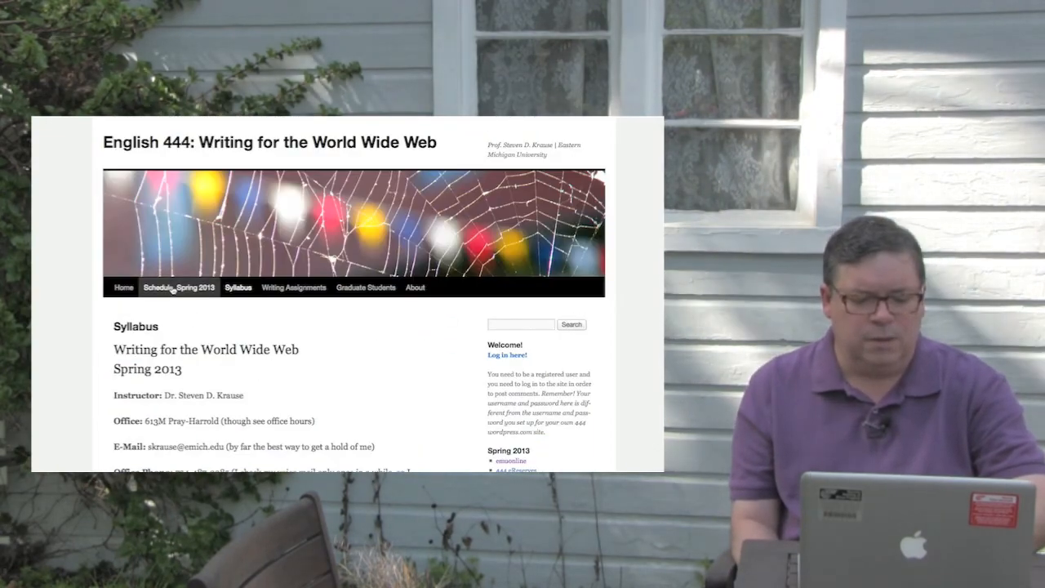
# - Show Week 1: May 6-May 10 with its Monday and Wednesday tasks on the Schedule, Spring 2013 page
pyautogui.click(178, 287)
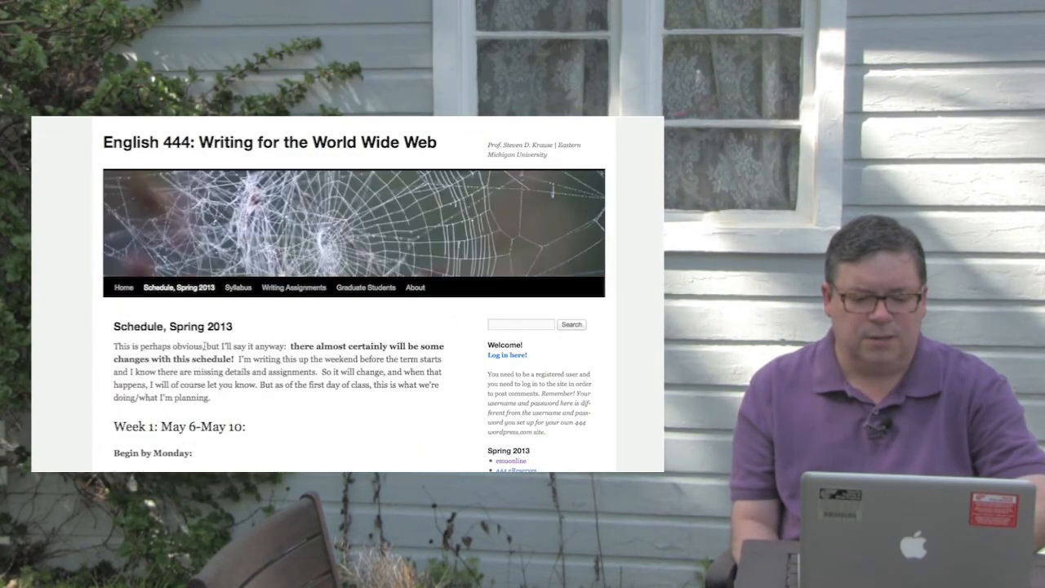
pyautogui.scroll(-3)
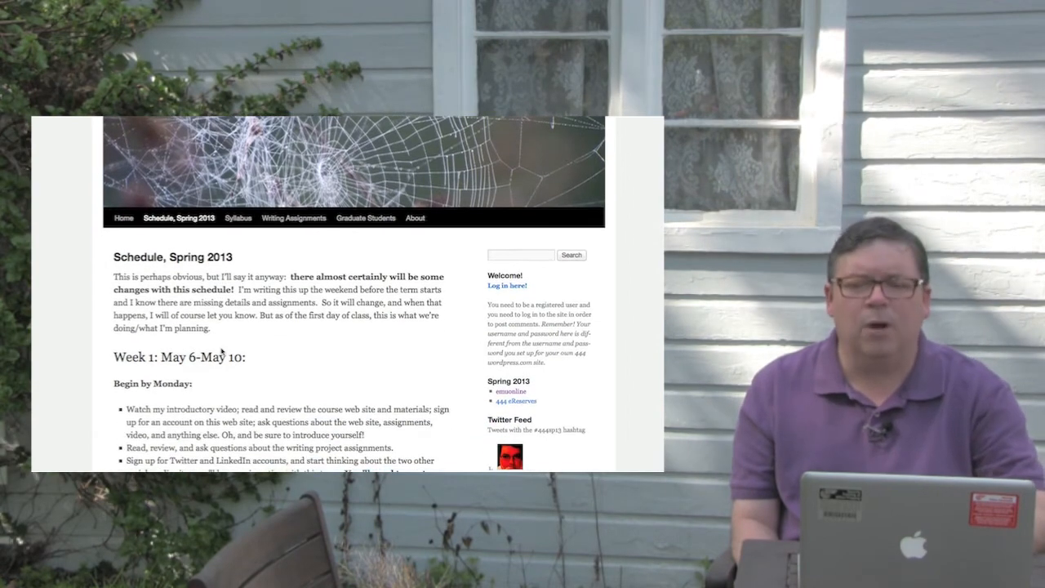
pyautogui.scroll(-3)
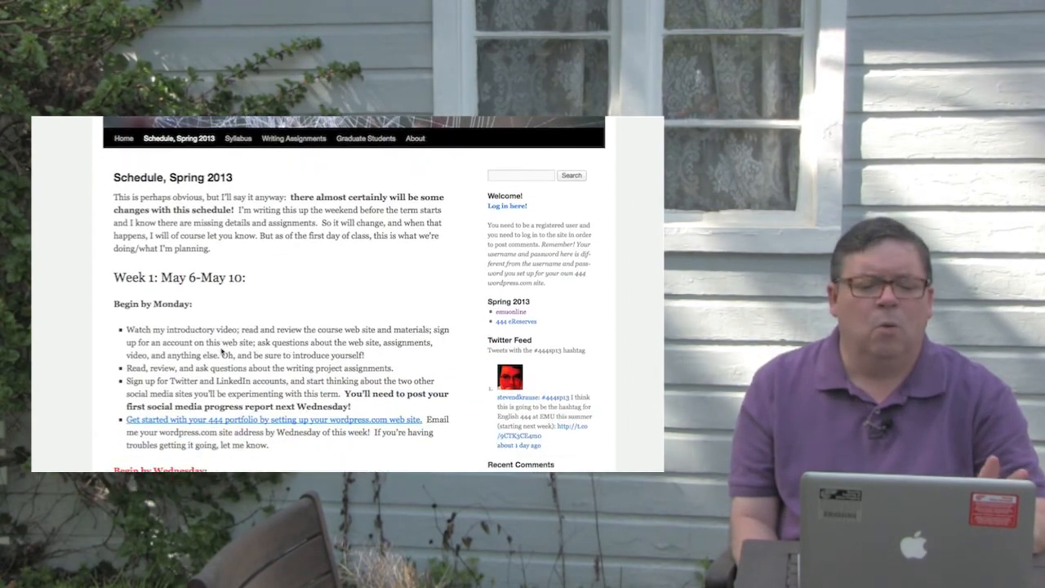
pyautogui.scroll(-3)
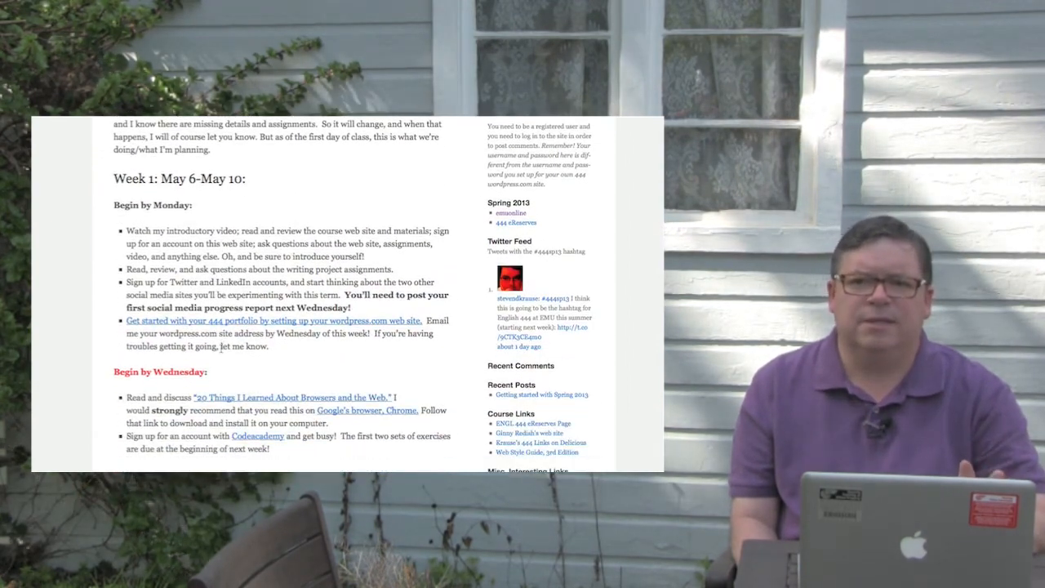